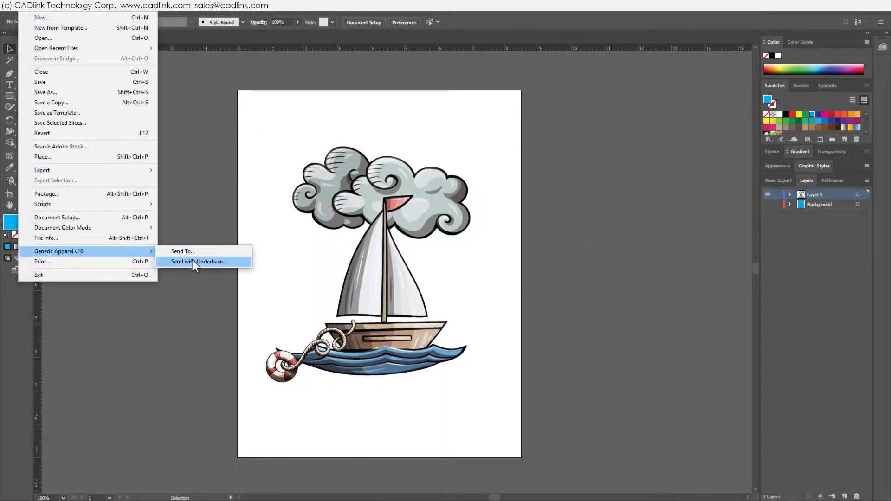
Step: Choose Send with Underbase from the Generic Apparel v10 menu for the sailboat artwork
left_click(199, 261)
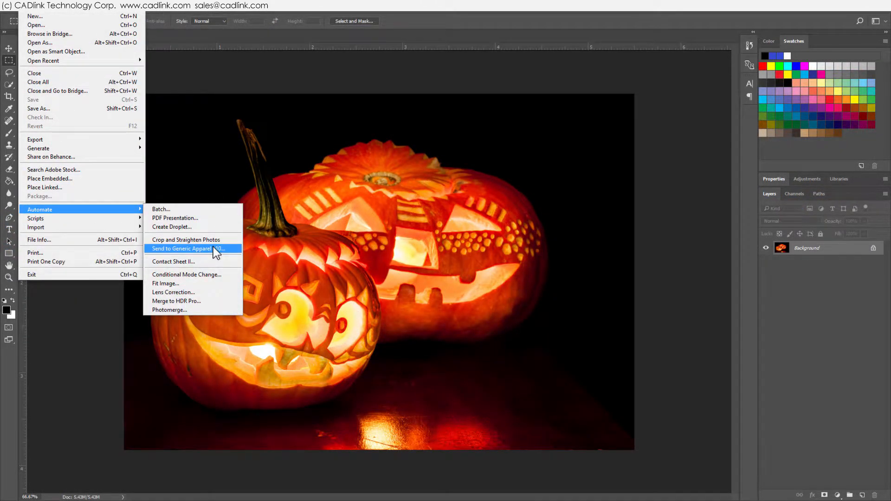
mouse_move(403, 268)
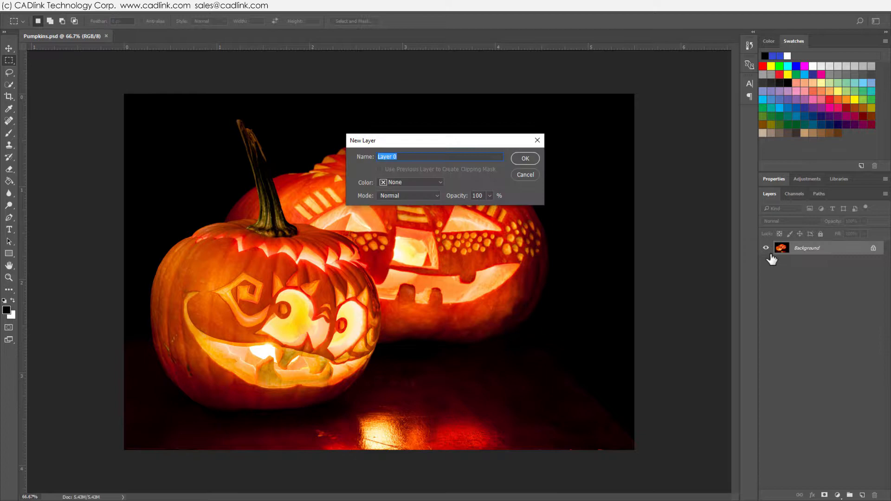
Step: Convert the pumpkin Background to Layer 0, then reach File > Automate for Generic Apparel sending
left_click(524, 158)
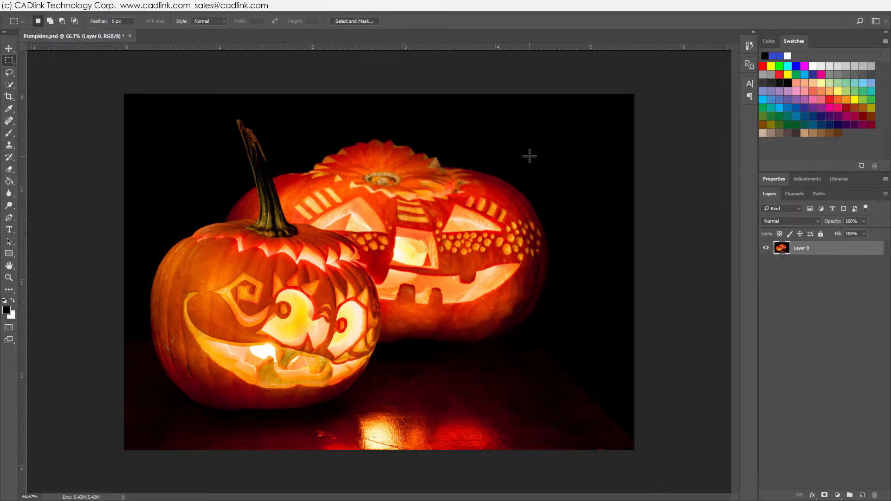
left_click(9, 5)
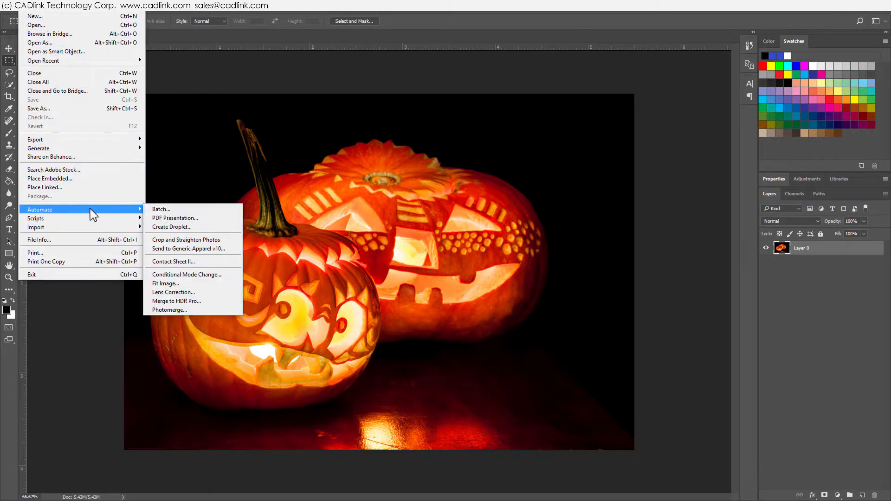
left_click(188, 249)
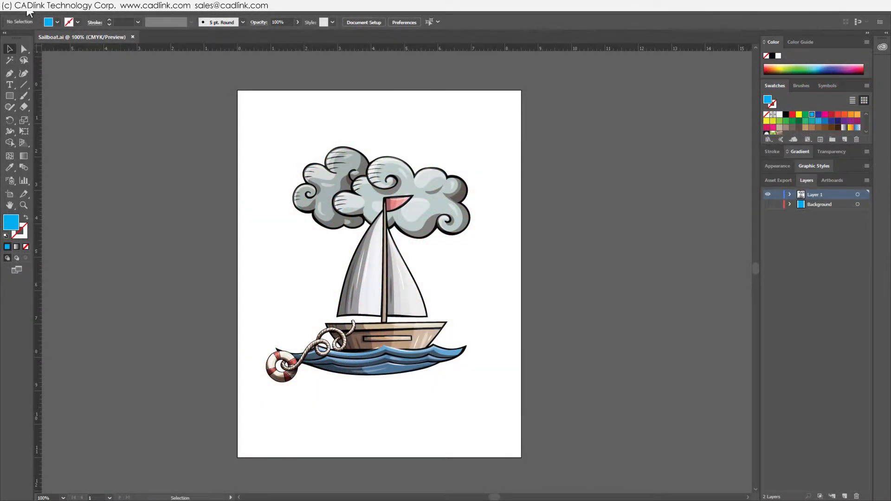
Step: Send the sailboat with an underbase to the Acme Color Graphics print queue and confirm
left_click(17, 5)
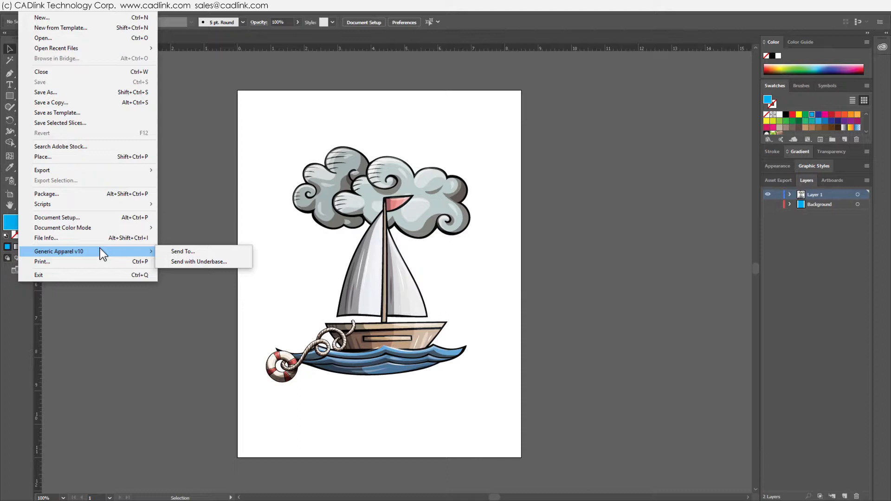
mouse_move(187, 251)
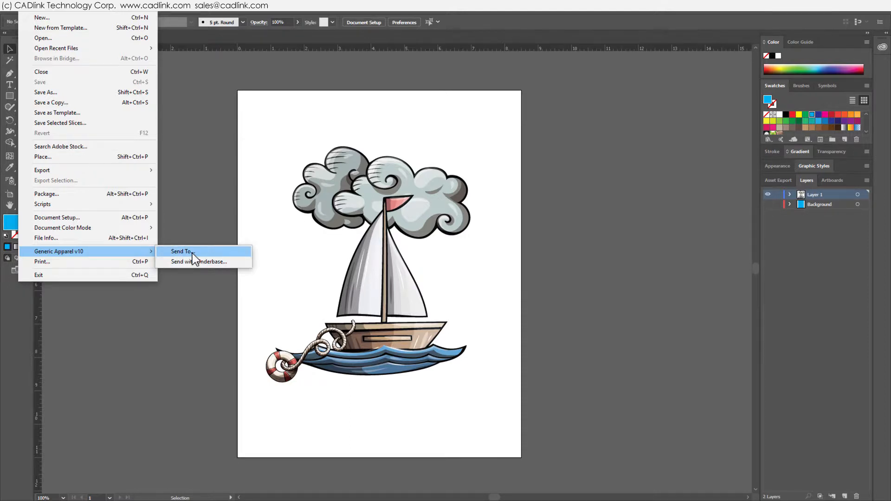
left_click(198, 262)
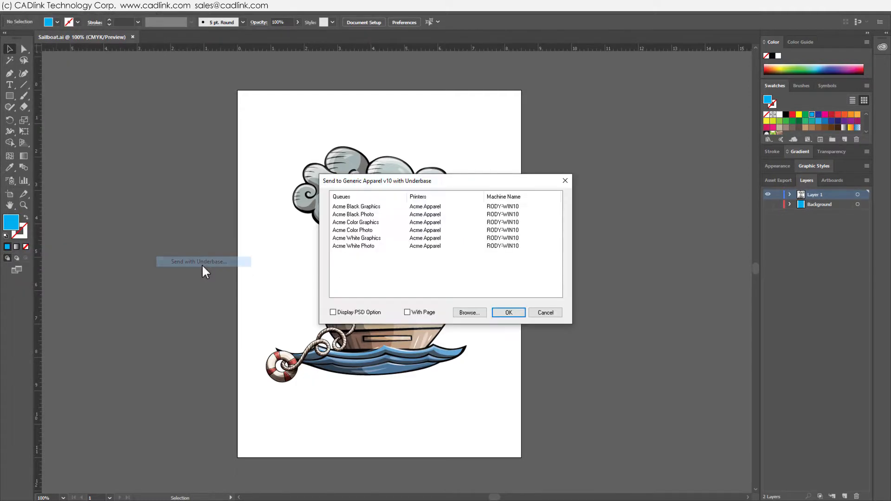
left_click(356, 222)
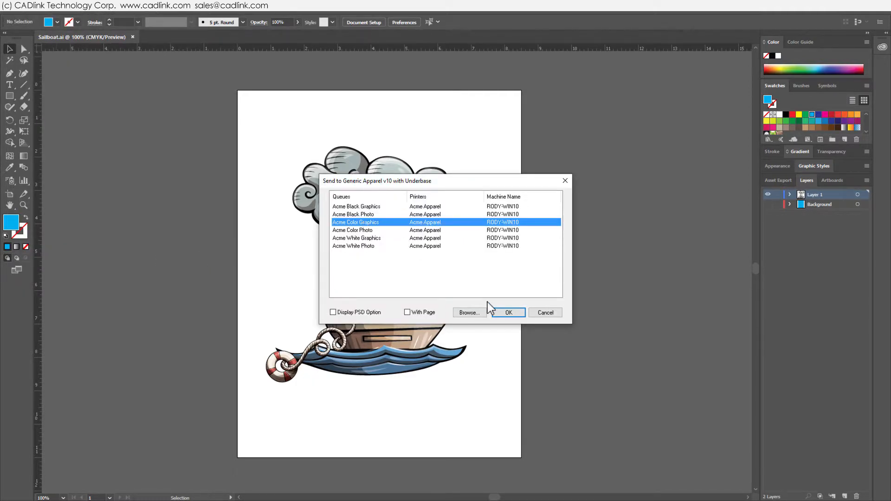
left_click(509, 312)
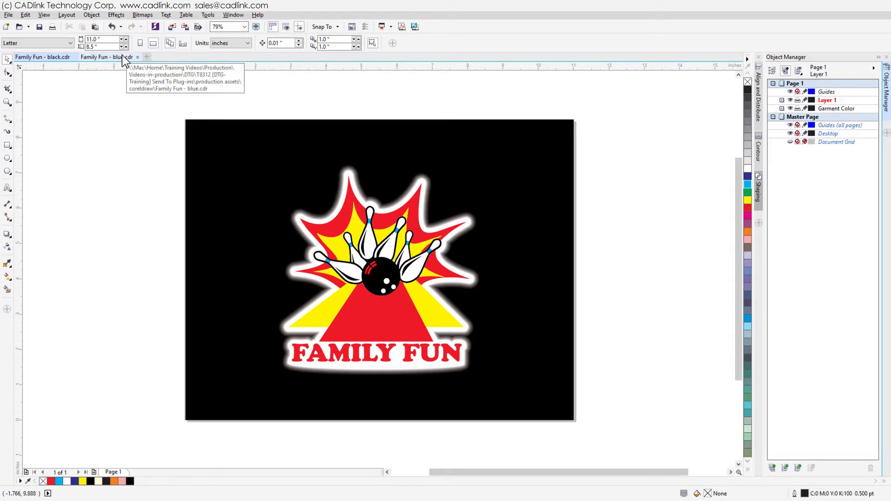
Step: Switch to the Family Fun - blue.cdr document with its light blue background
left_click(105, 57)
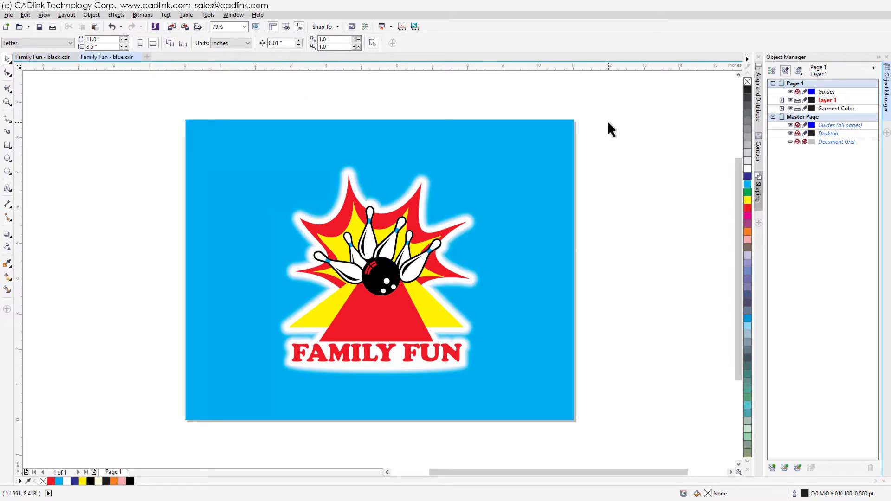